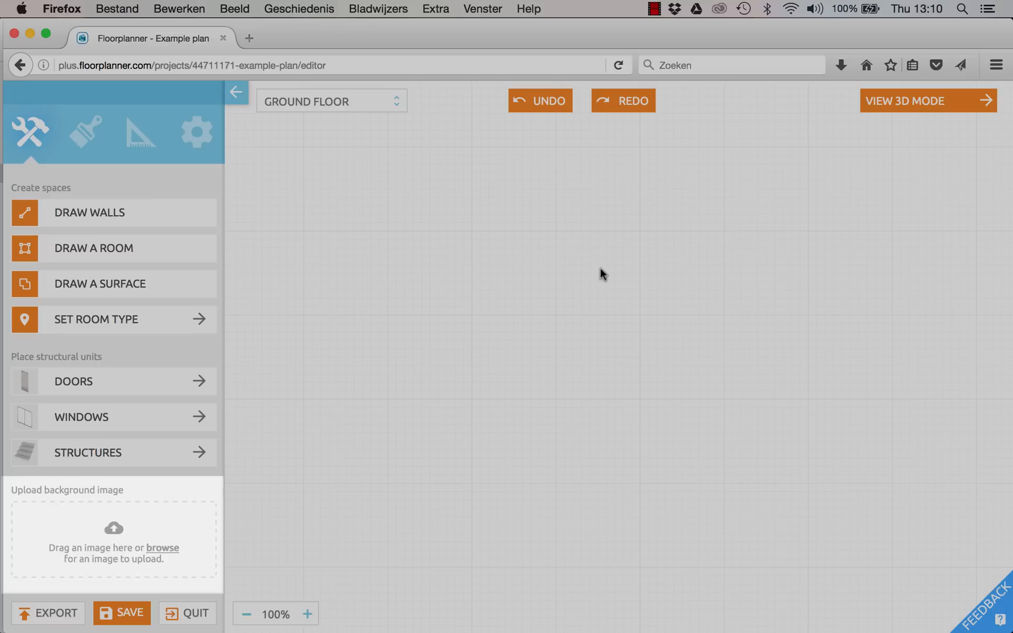
mouse_move(213, 499)
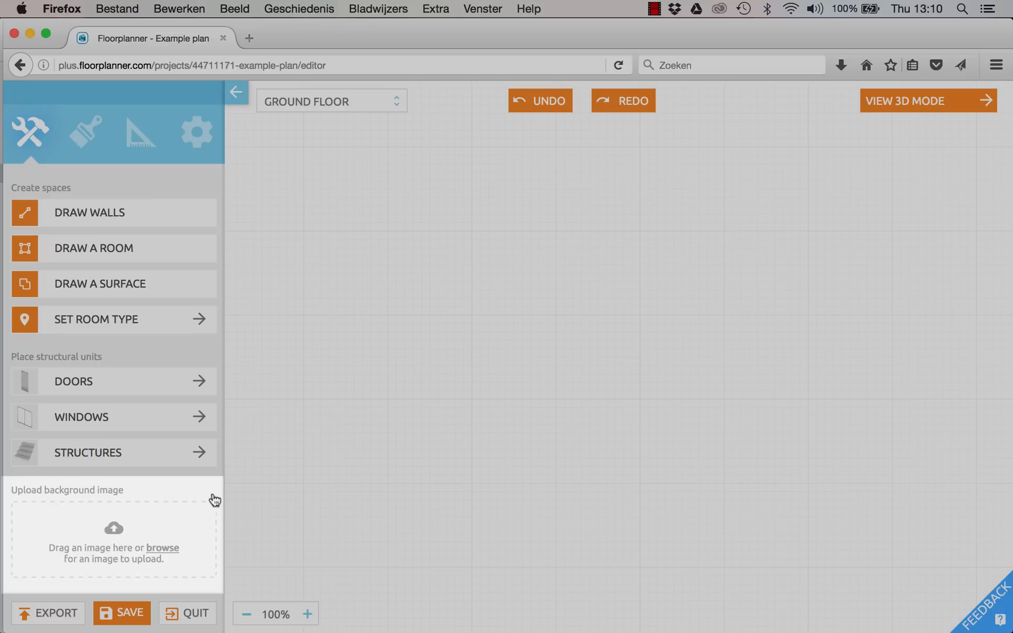
mouse_move(162, 553)
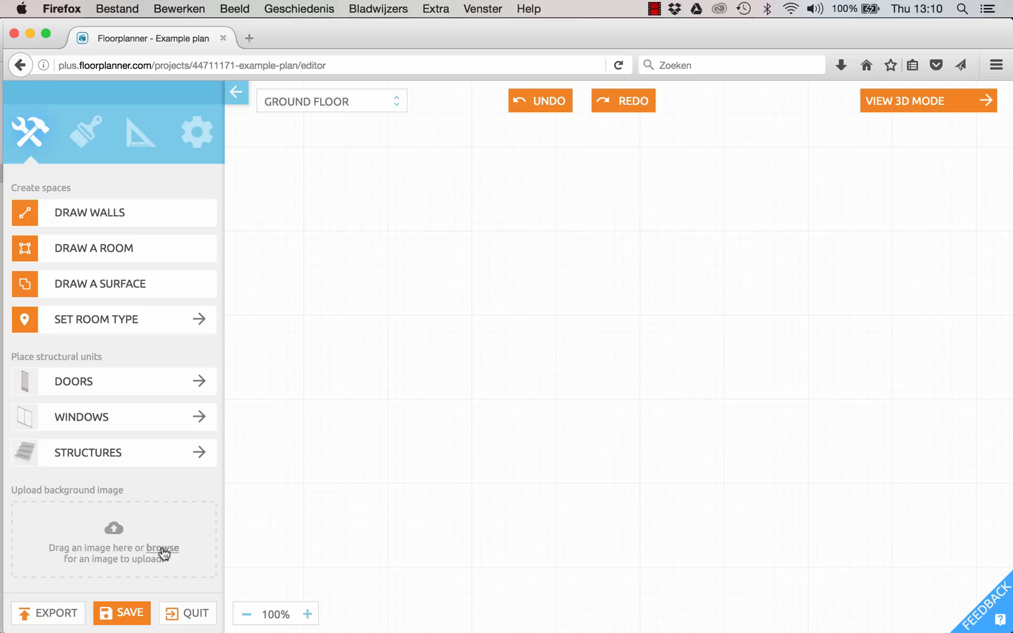
mouse_move(165, 555)
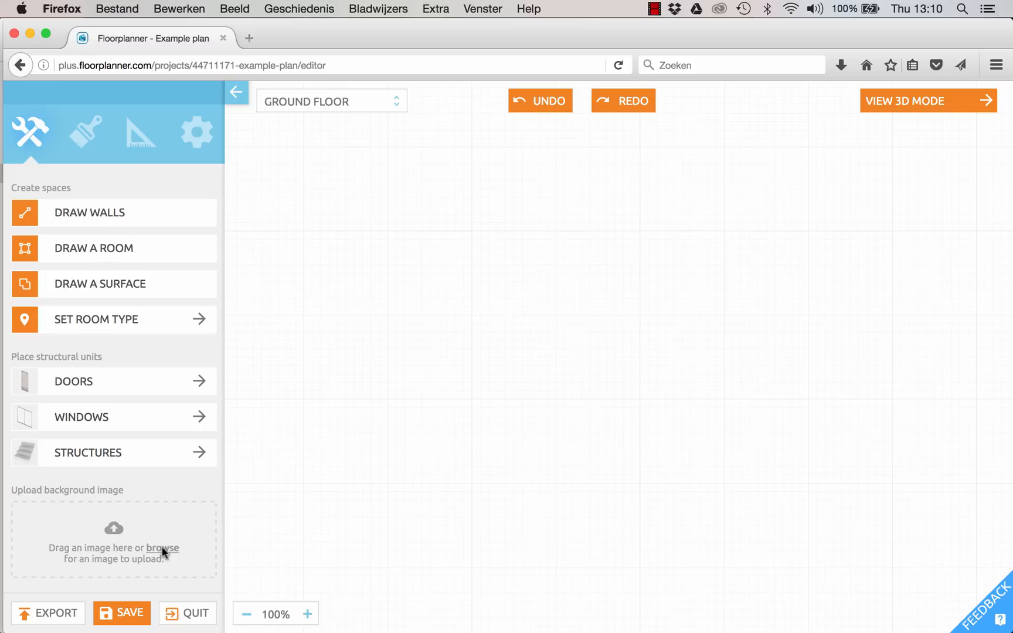
Browse to the Desktop and choose Example floorplan.jpg as the background image.
click(162, 548)
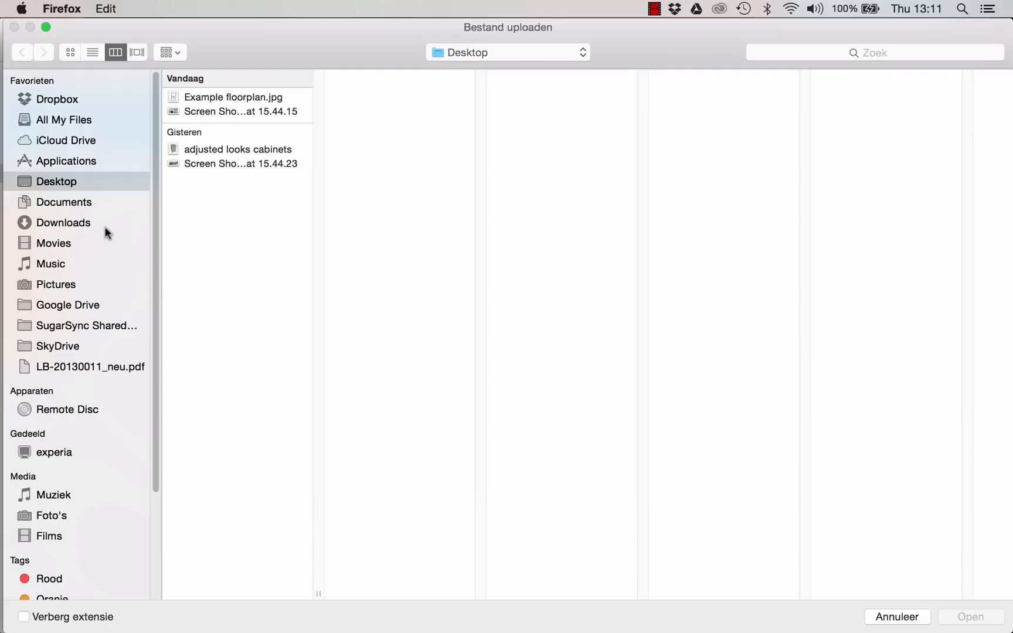
mouse_move(208, 96)
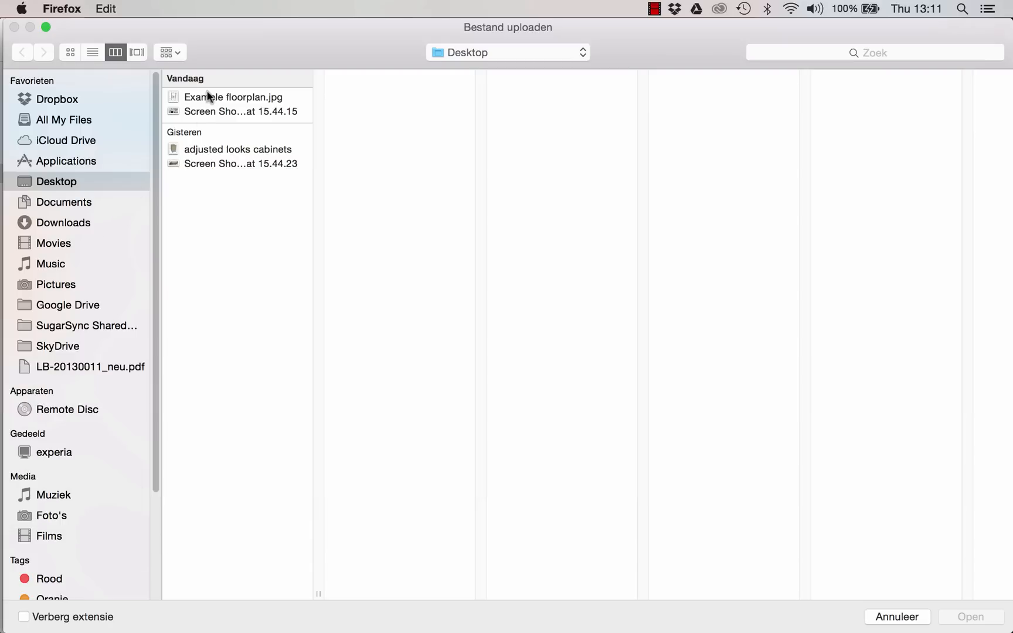
click(228, 97)
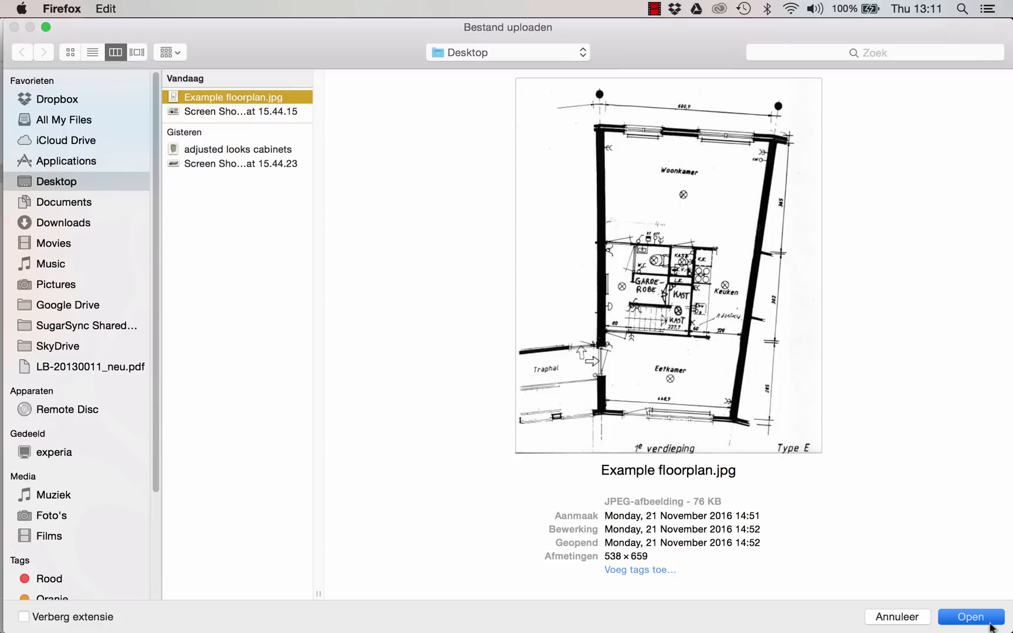
Upload Example floorplan.jpg as the ground floor's semi-transparent background.
click(969, 616)
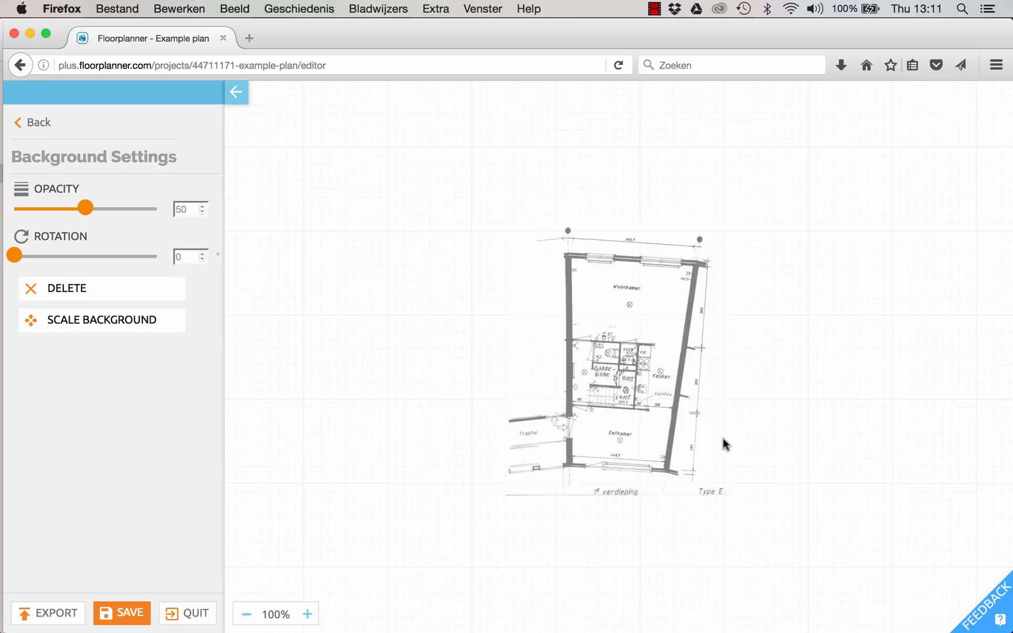
mouse_move(342, 209)
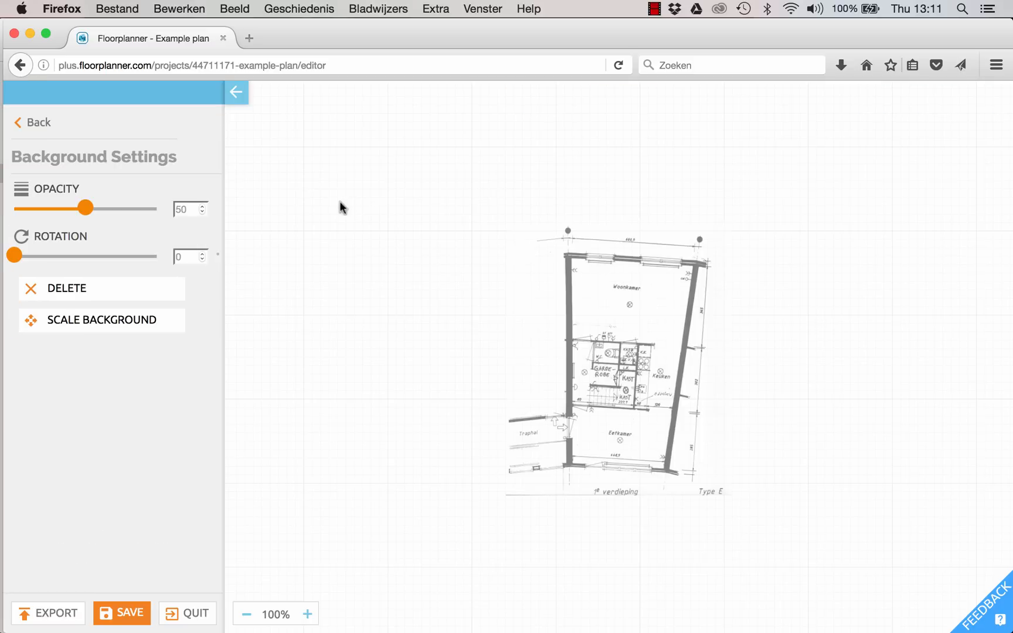
mouse_move(253, 183)
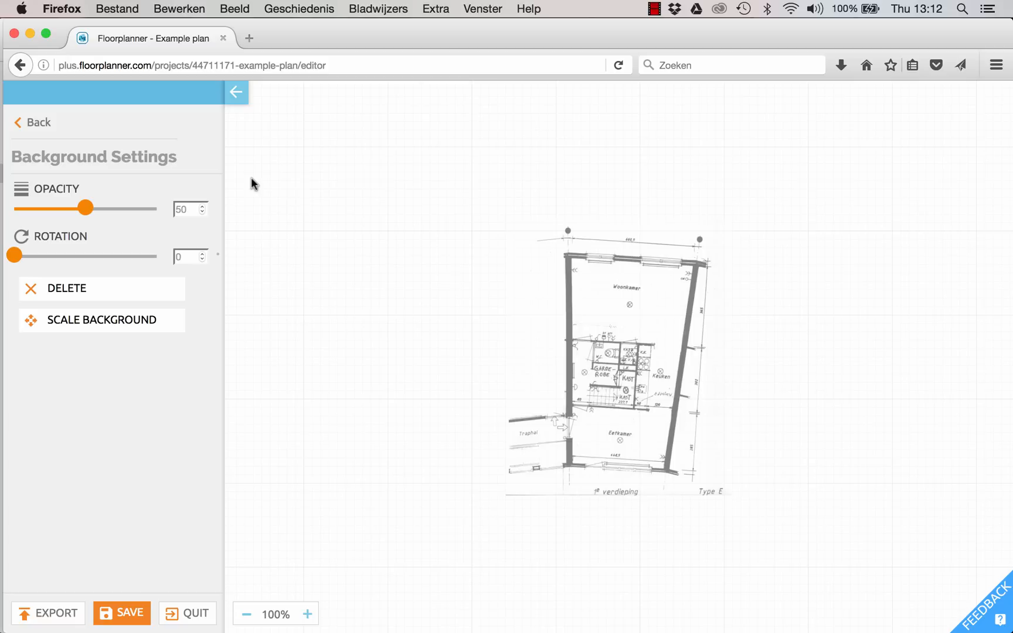
mouse_move(173, 255)
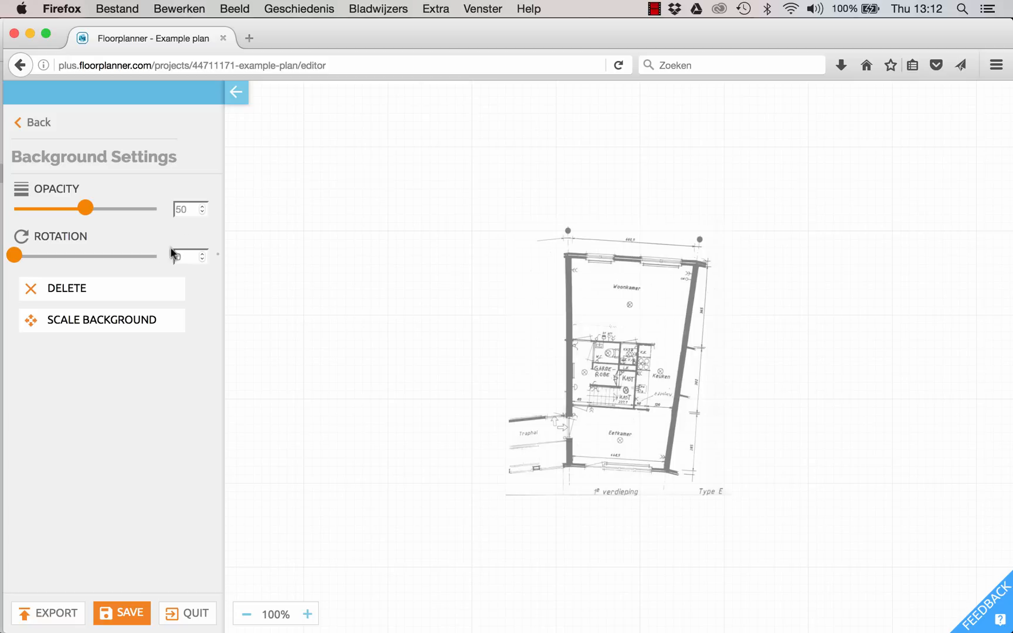
Start Scale Background and draw a reference line across the top 660,9 dimension.
click(101, 320)
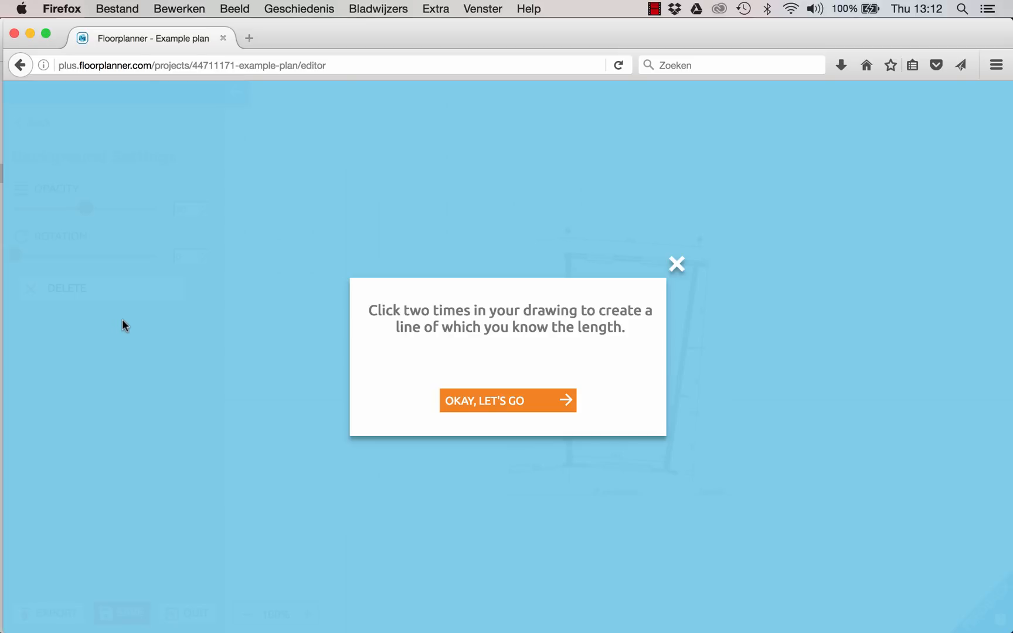
mouse_move(477, 407)
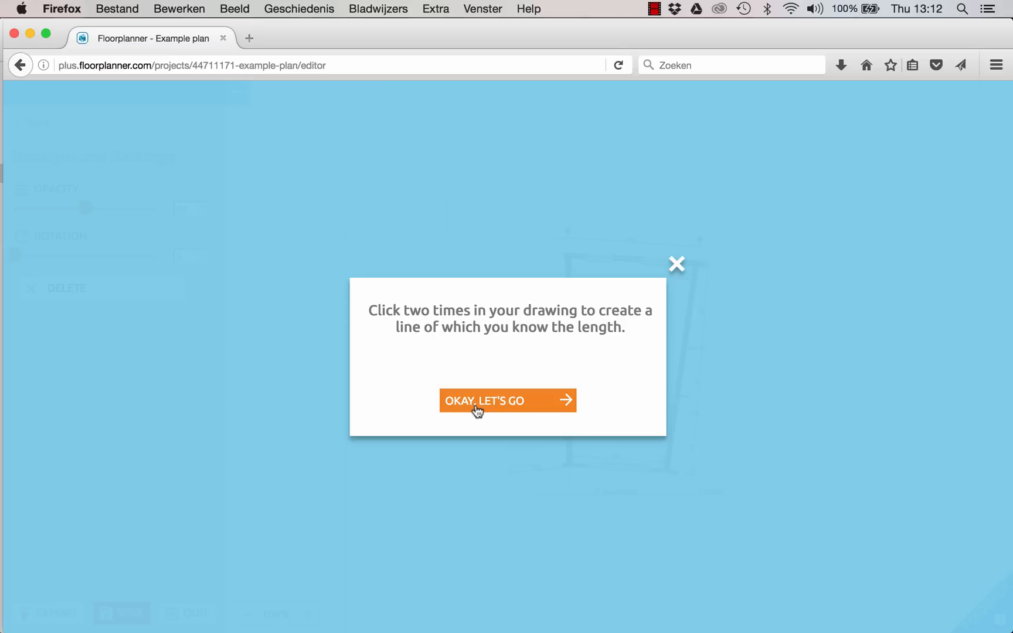
click(485, 400)
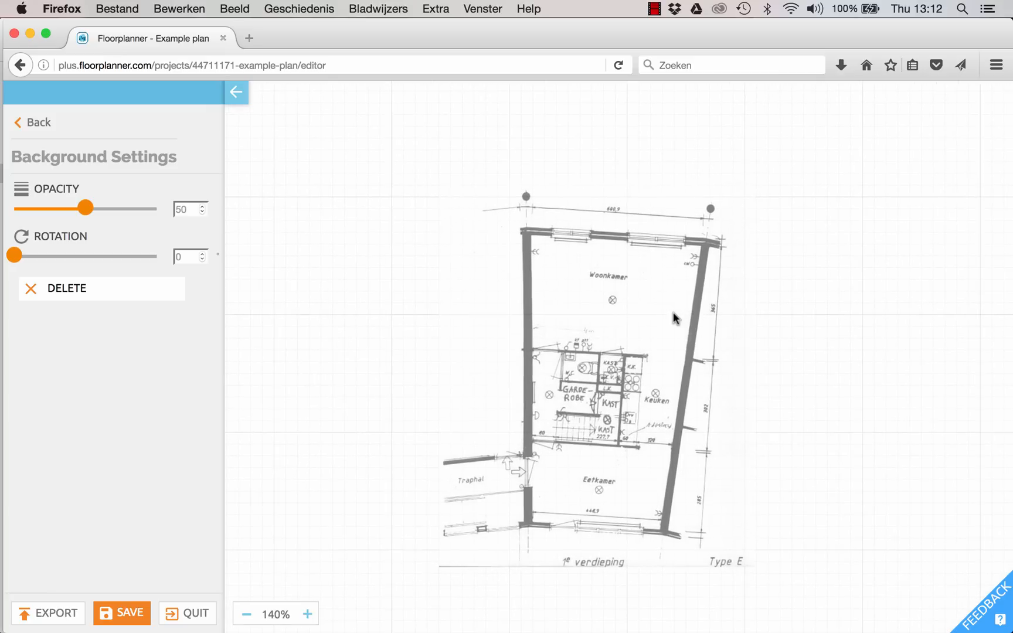
mouse_move(708, 225)
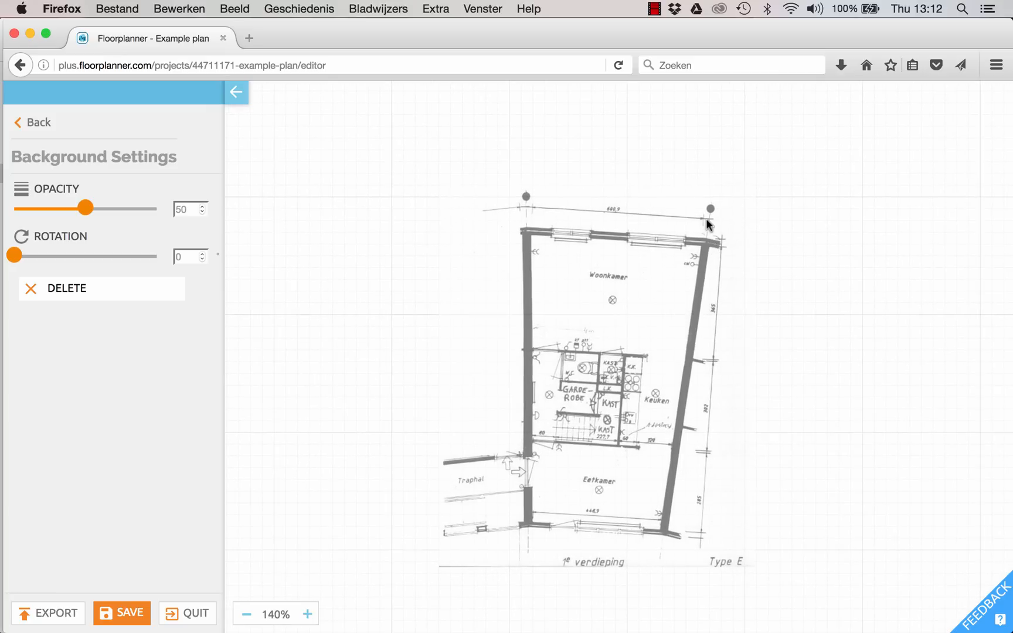
click(308, 613)
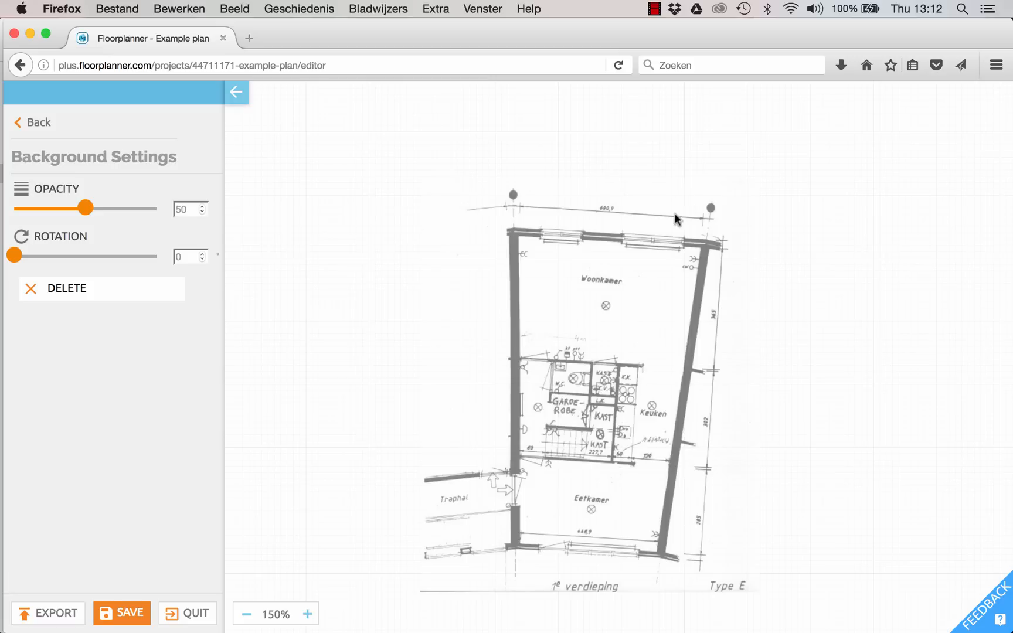
click(307, 613)
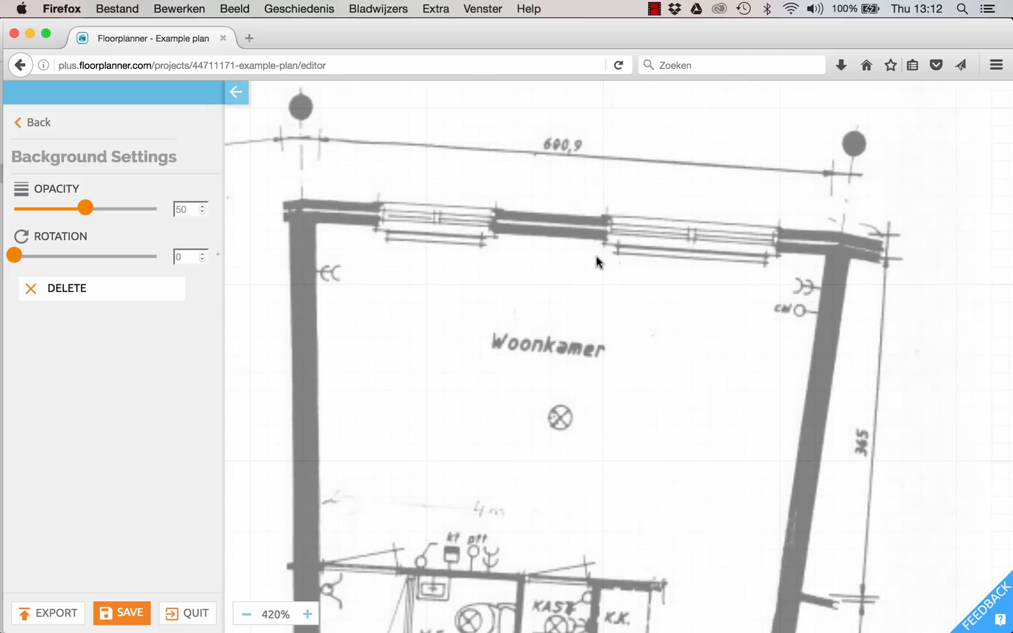
click(308, 614)
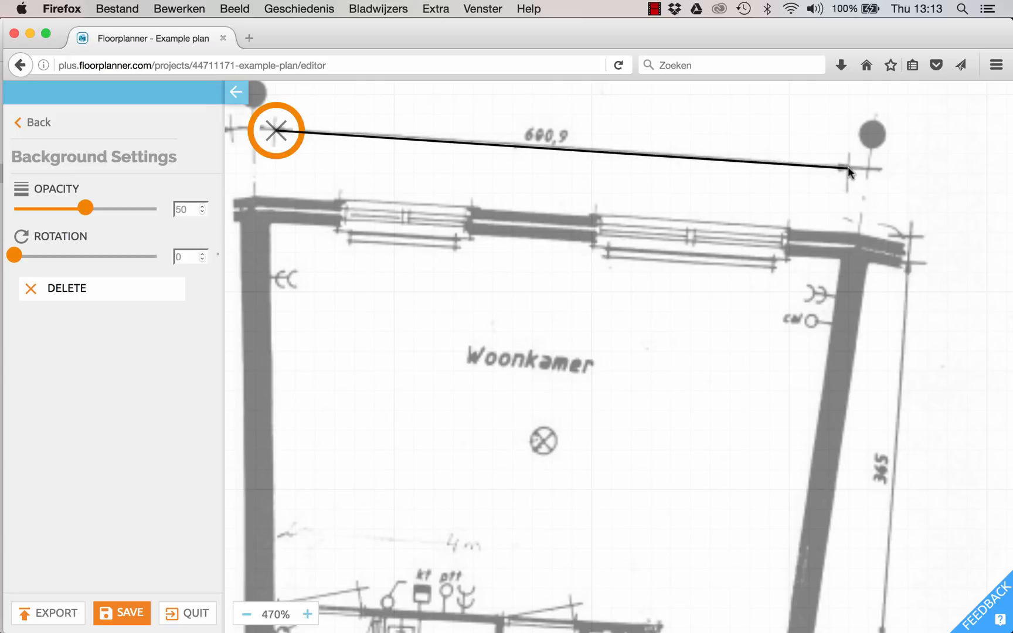
click(849, 169)
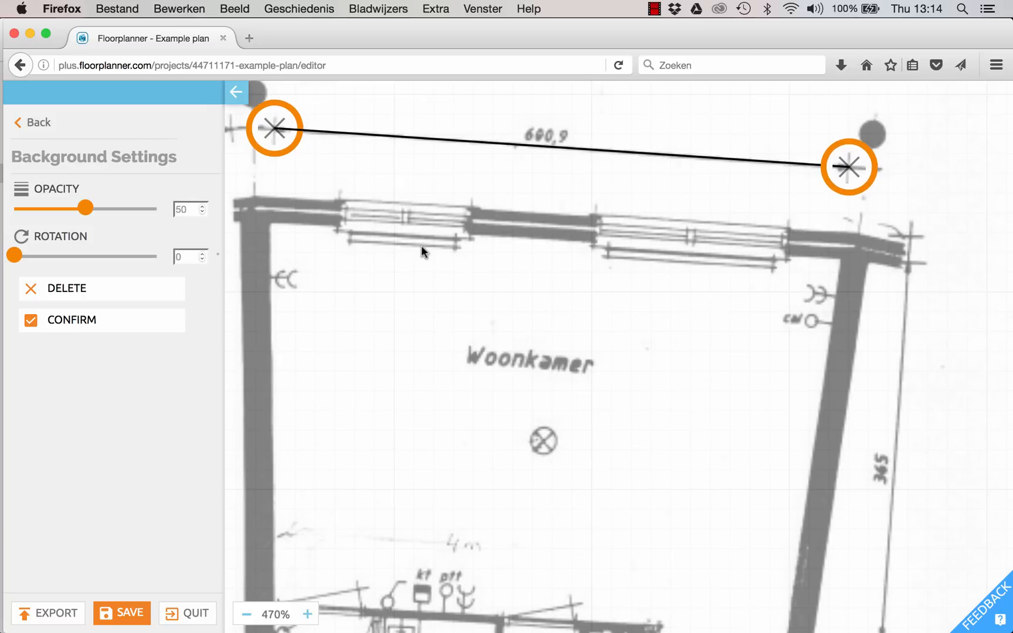
mouse_move(489, 207)
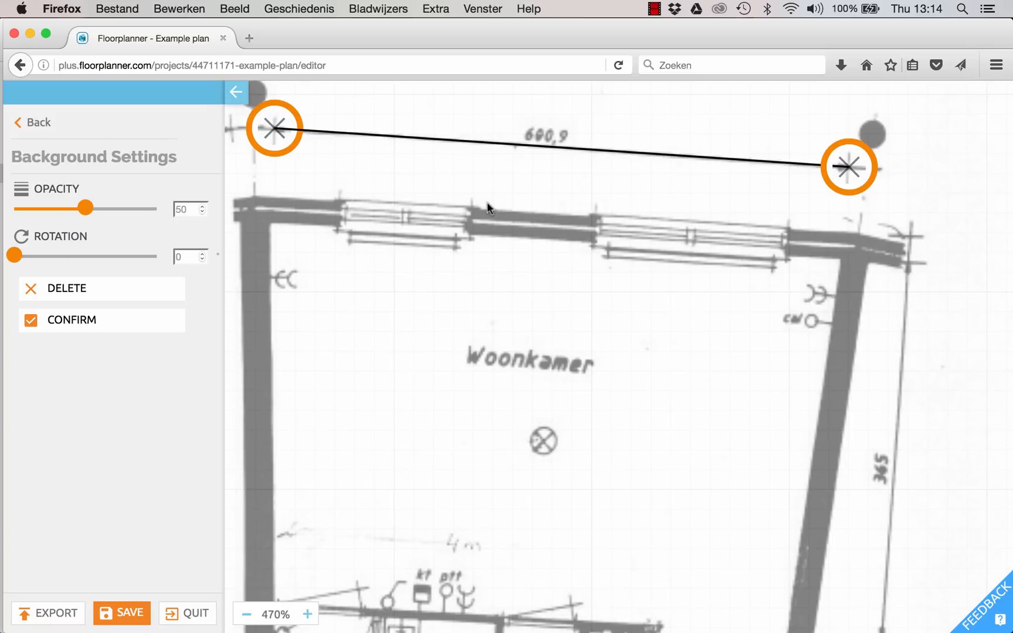
mouse_move(106, 308)
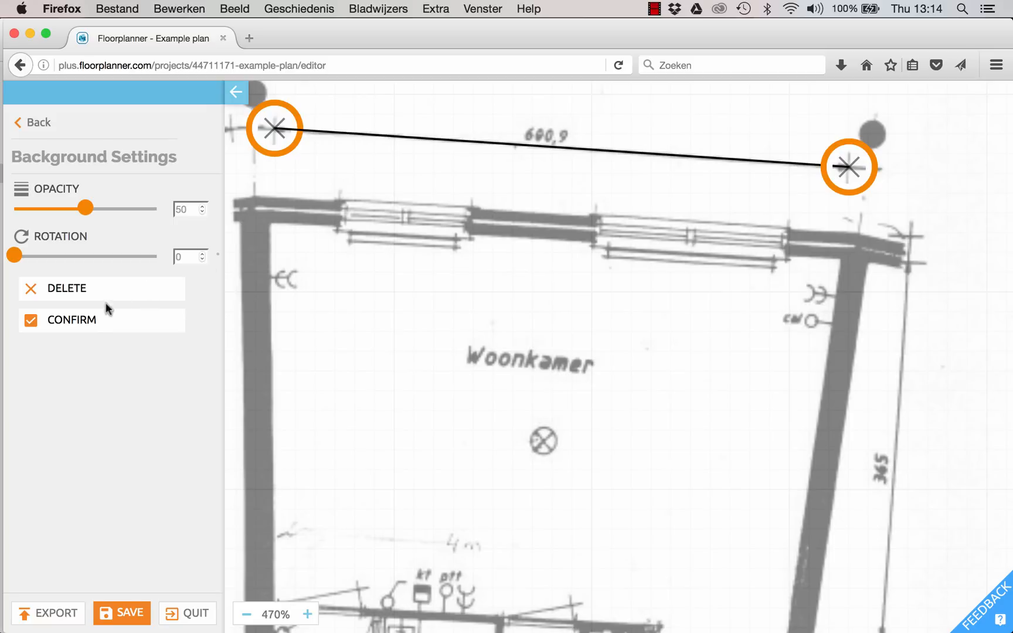
Confirm the reference line and set its length to 600.9 cm.
click(73, 320)
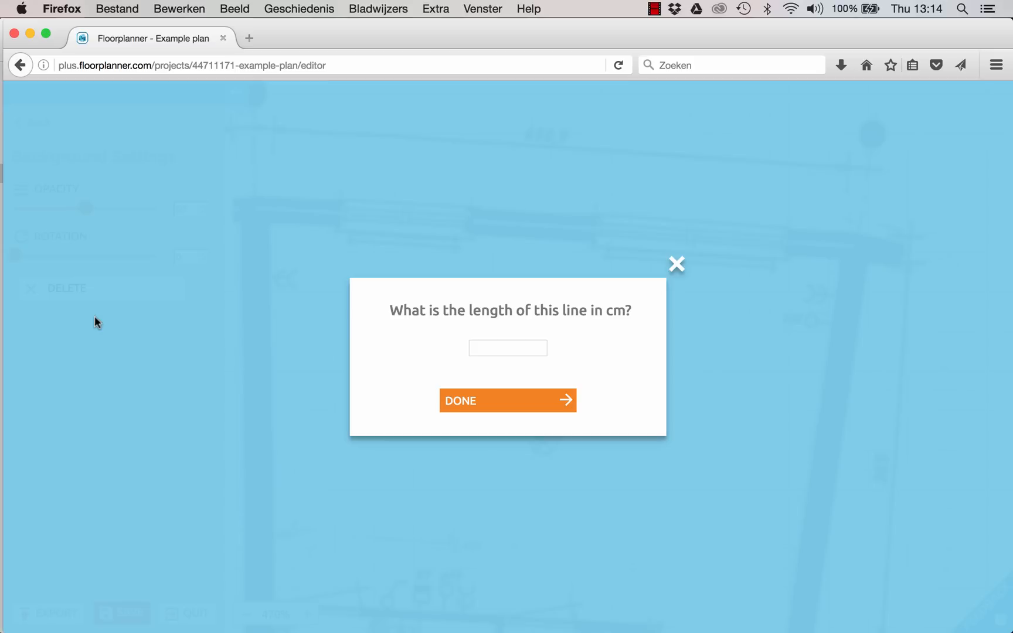
click(507, 348)
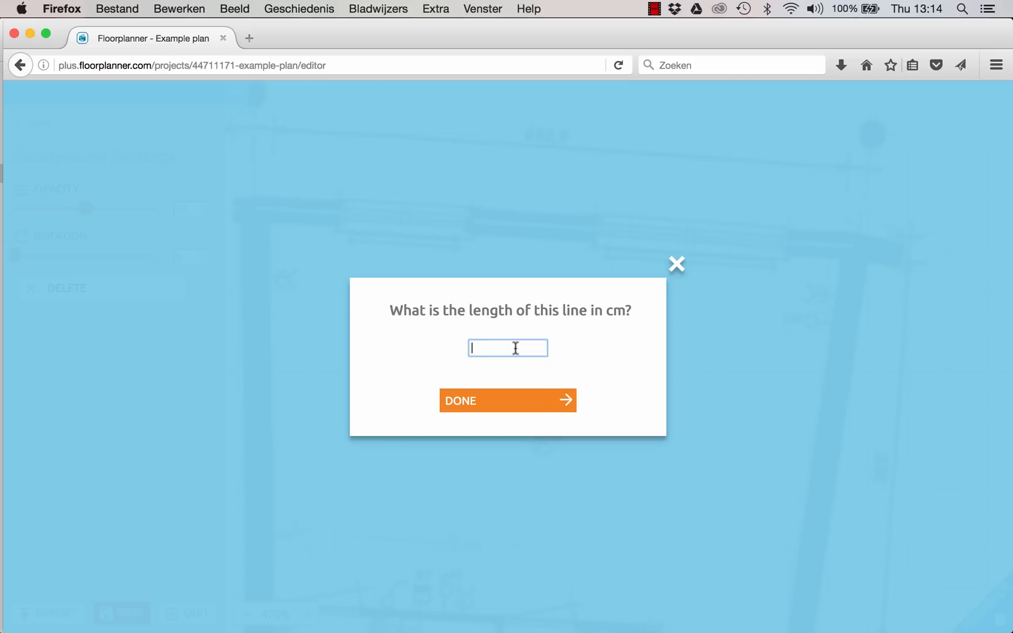
text(600)
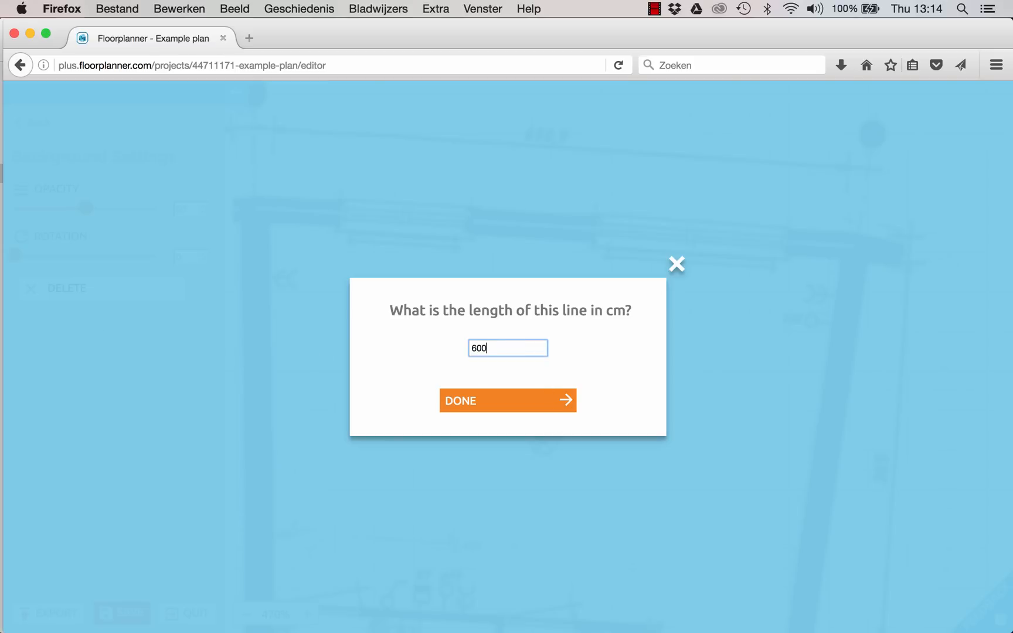
text(.9)
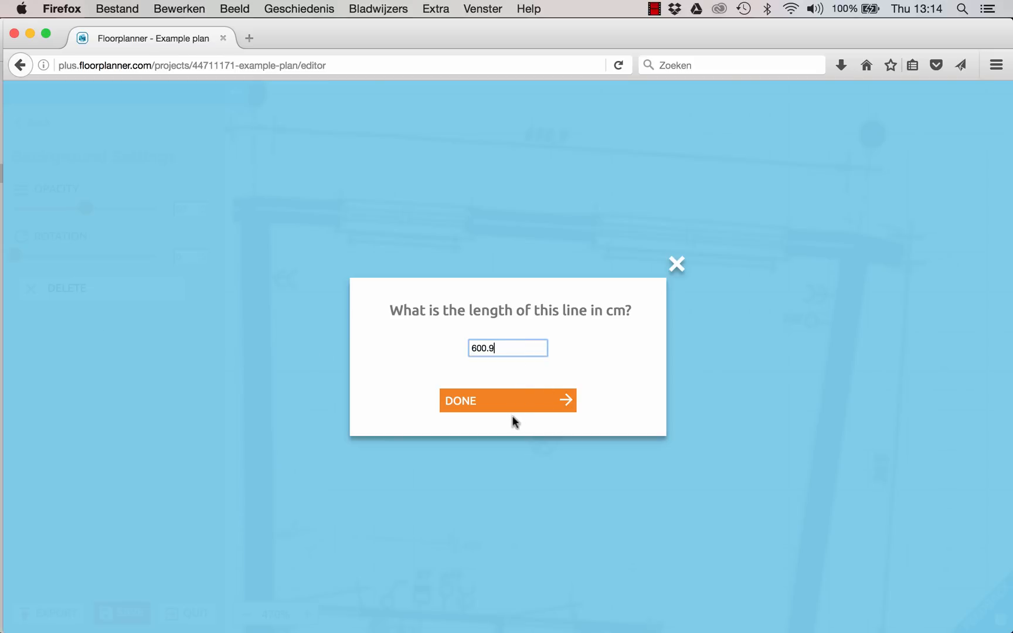
click(508, 400)
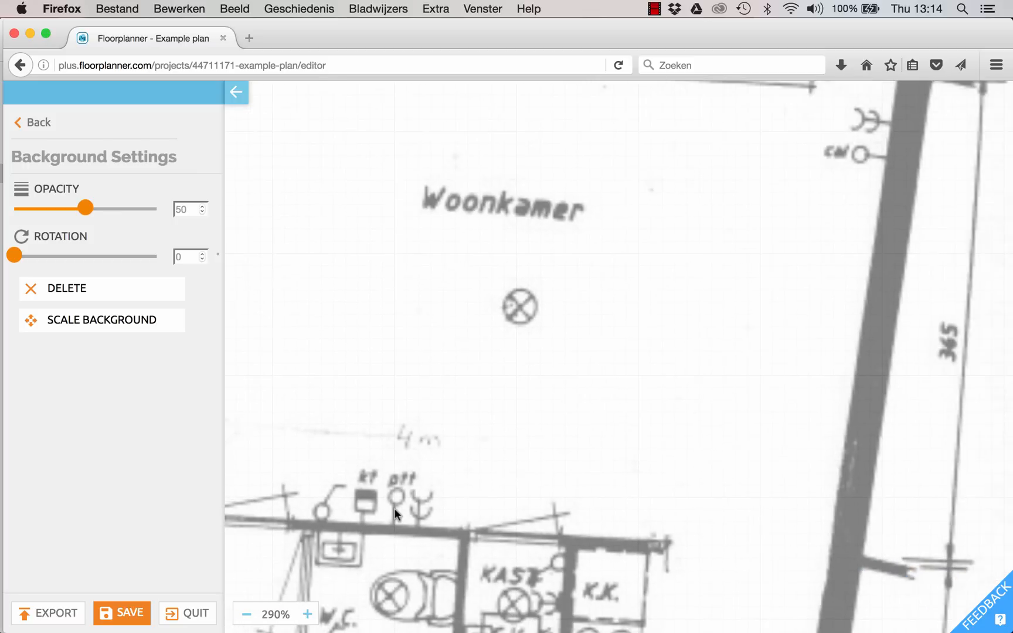
Leave background settings, check the editor settings, and return to the building tools.
click(246, 613)
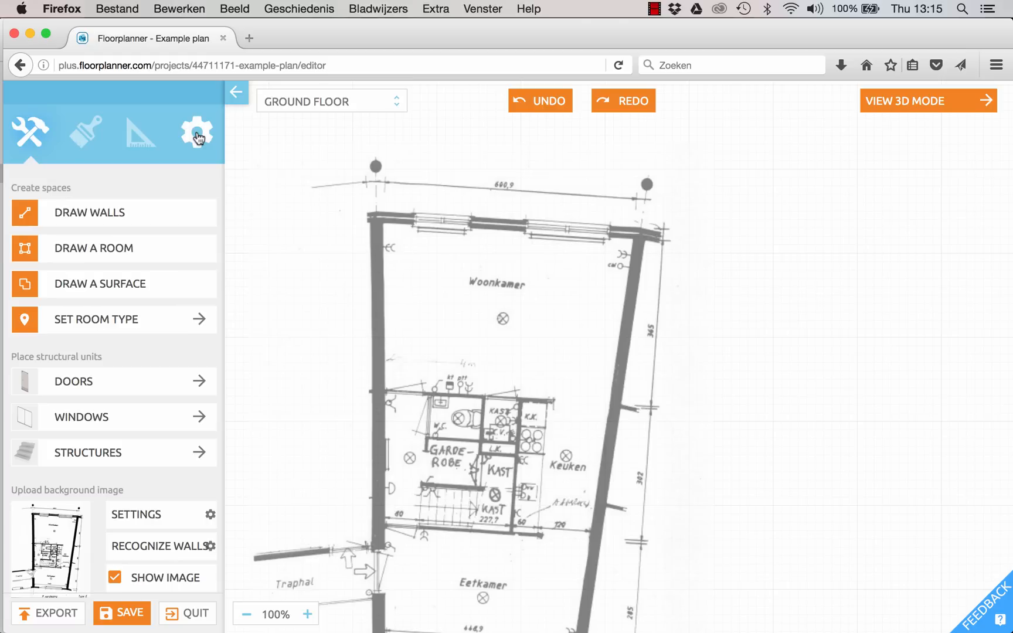
click(197, 134)
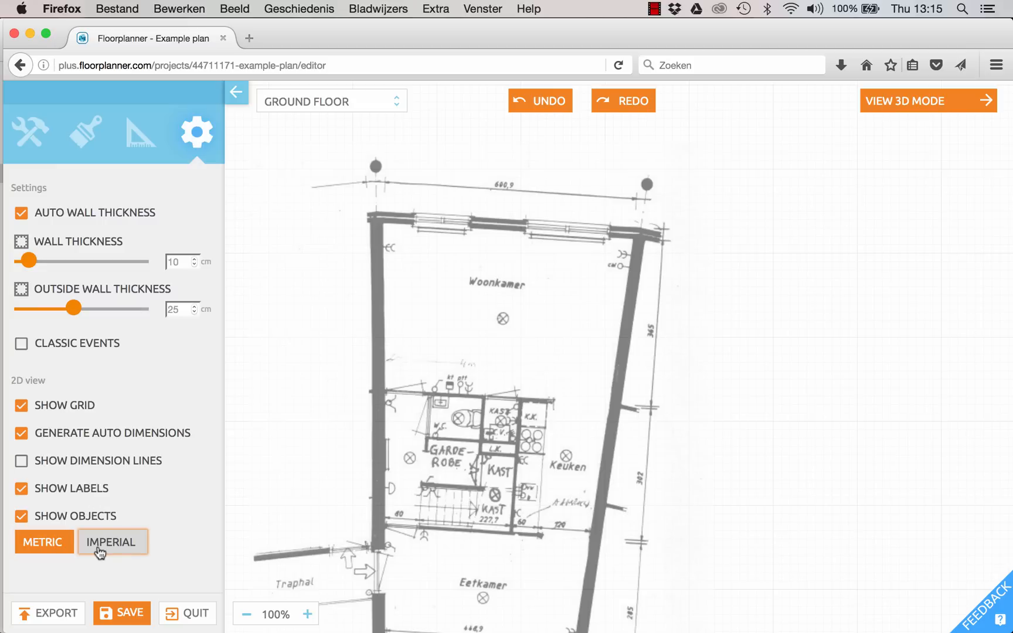
click(29, 135)
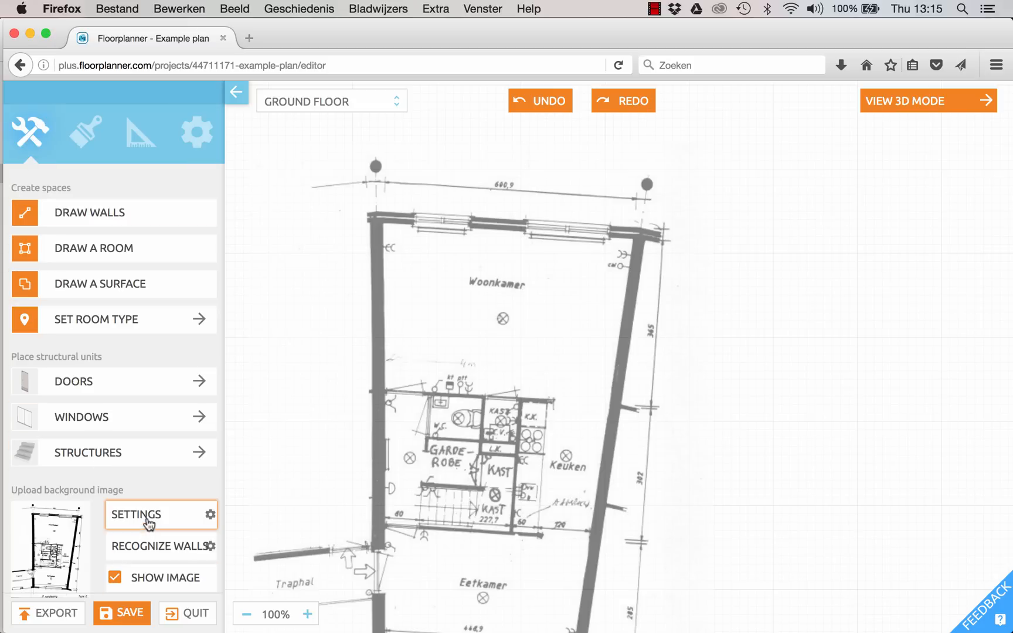
Reopen the background image settings for the rescaled plan.
click(135, 515)
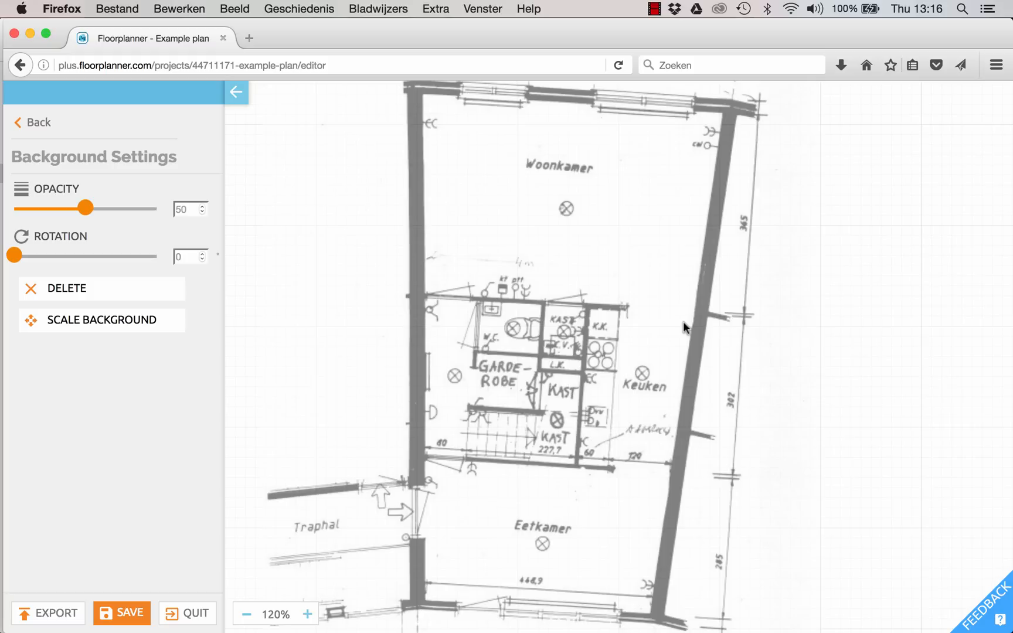
mouse_move(621, 320)
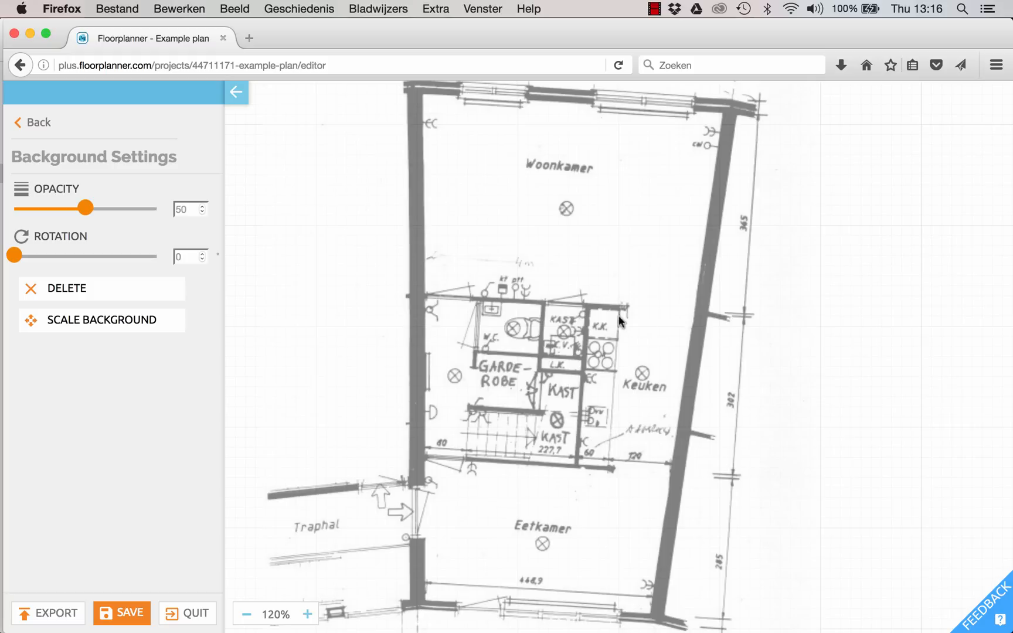
mouse_move(402, 332)
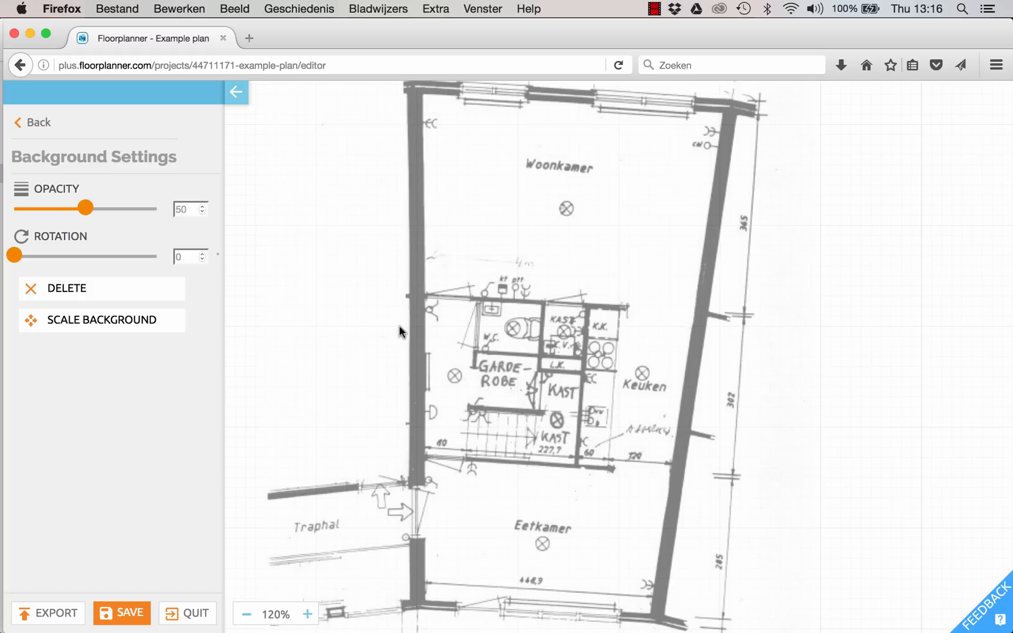
mouse_move(400, 329)
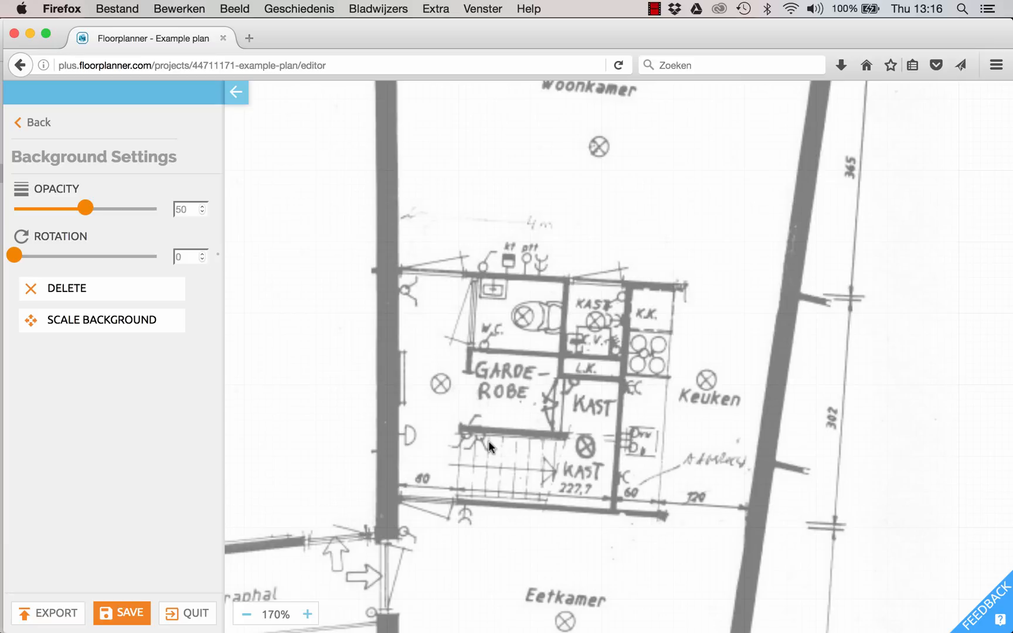
Rotate the background plan to 356° to align walls, then view the whole plan.
click(307, 629)
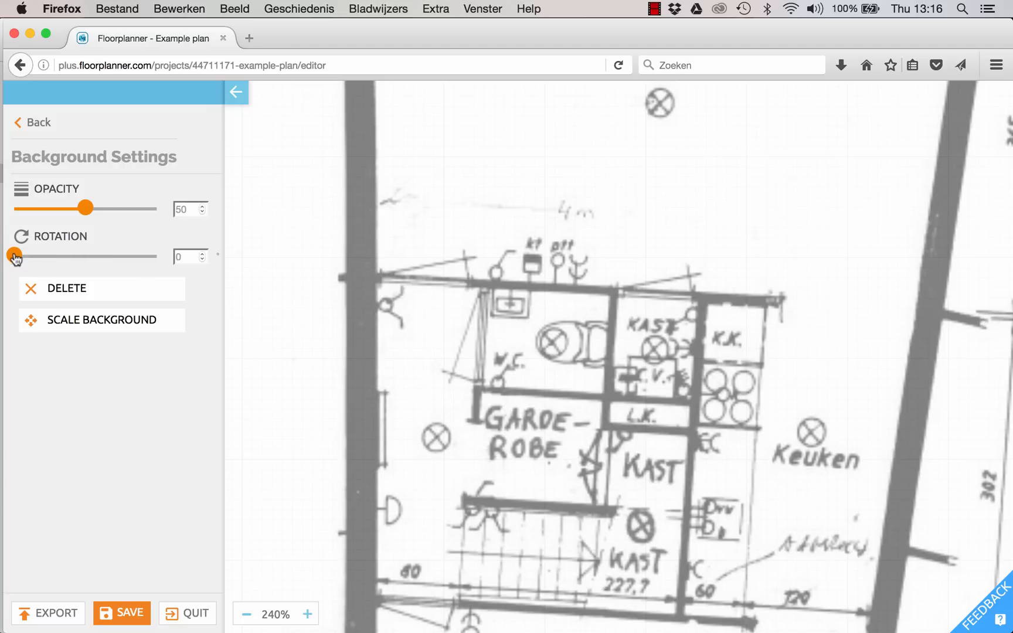
drag(14, 255, 81, 255)
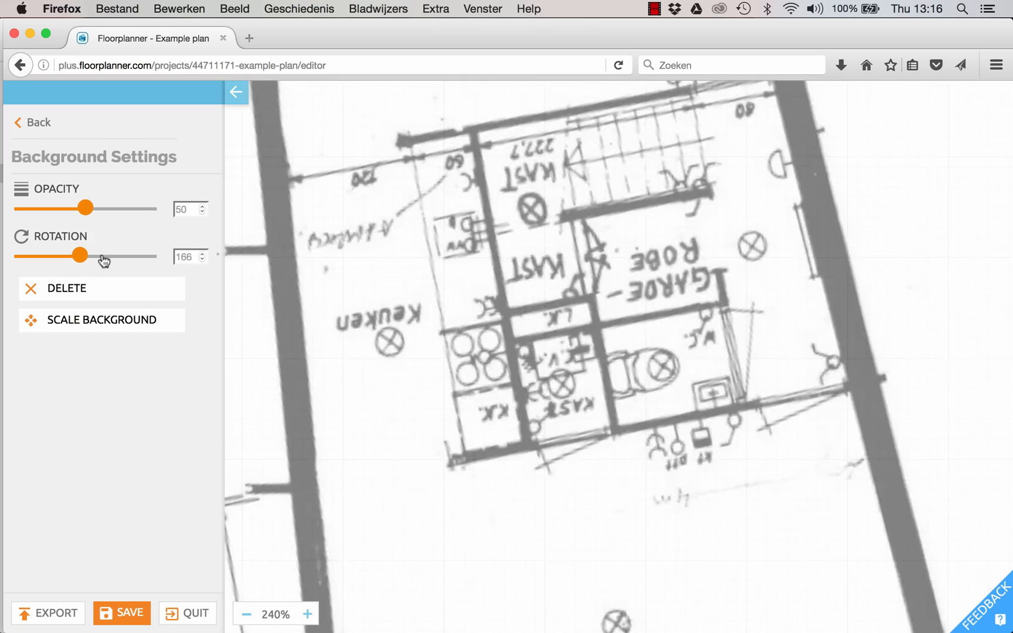
drag(87, 255, 153, 255)
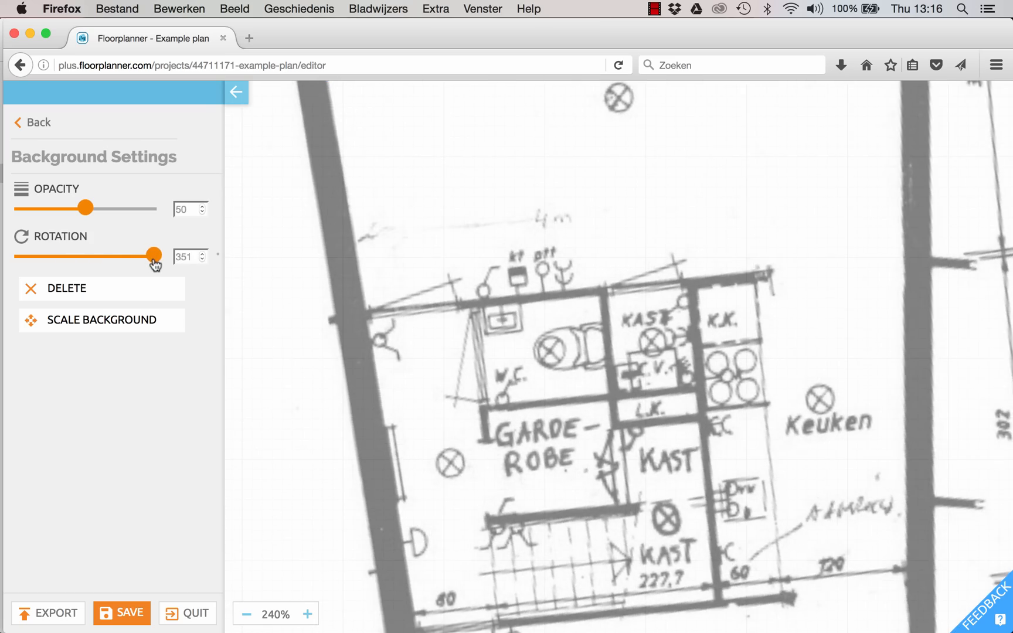
drag(153, 255, 163, 255)
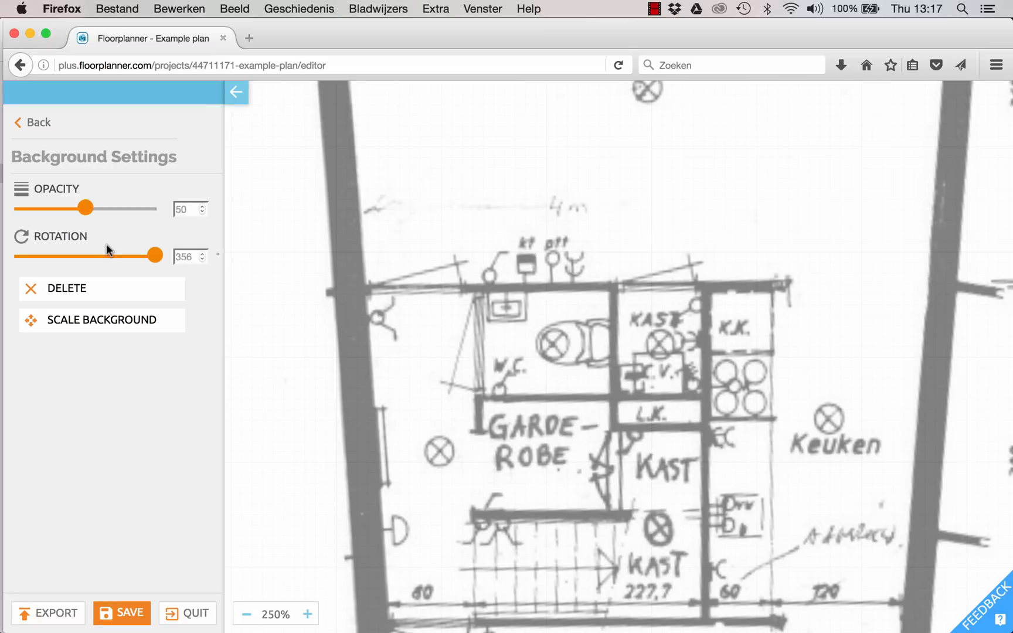
mouse_move(83, 153)
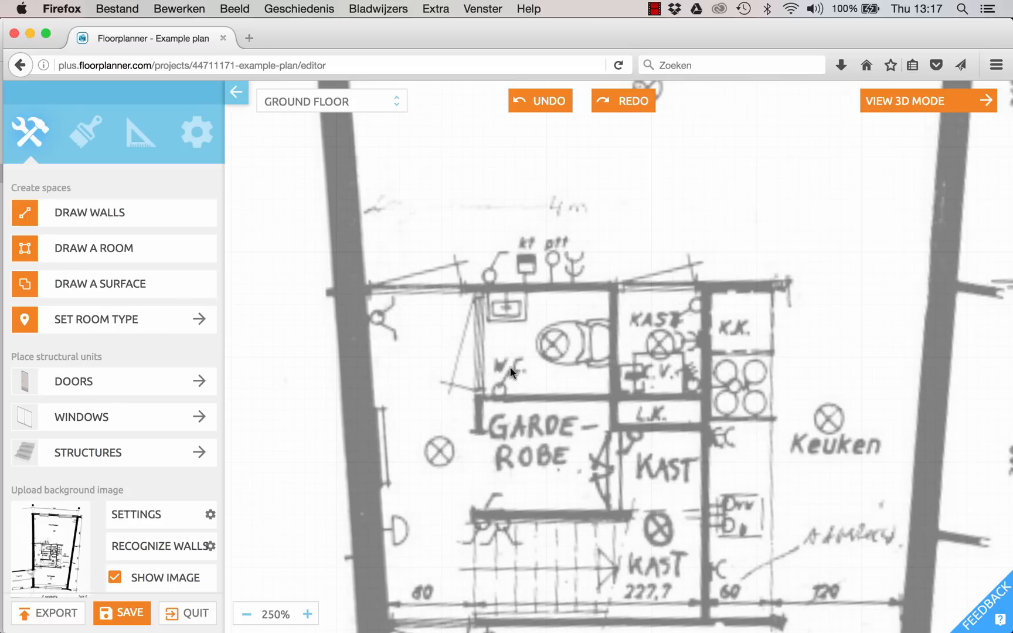
click(249, 614)
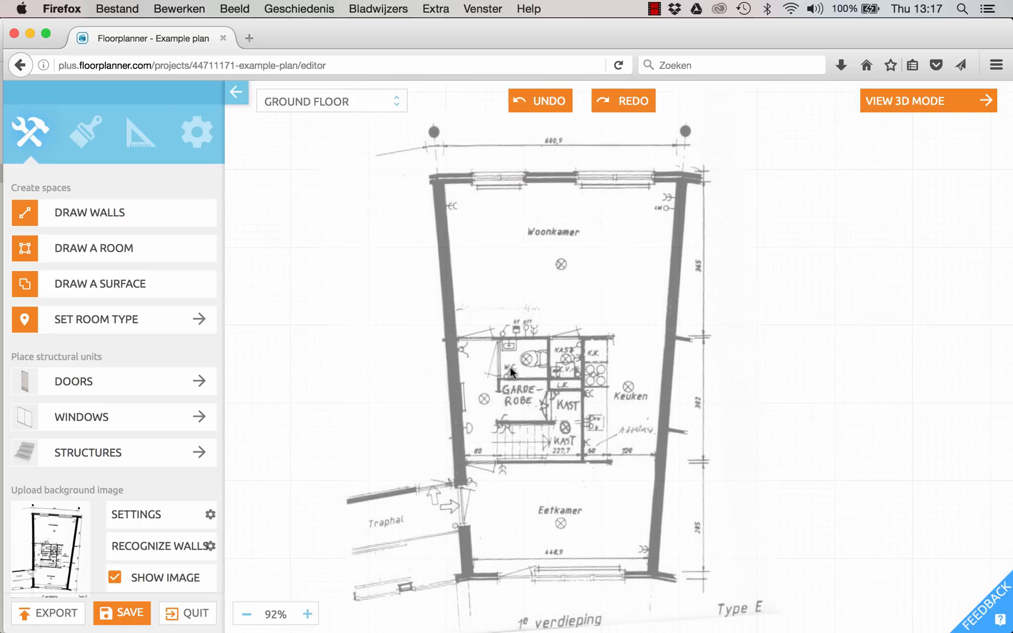
click(250, 613)
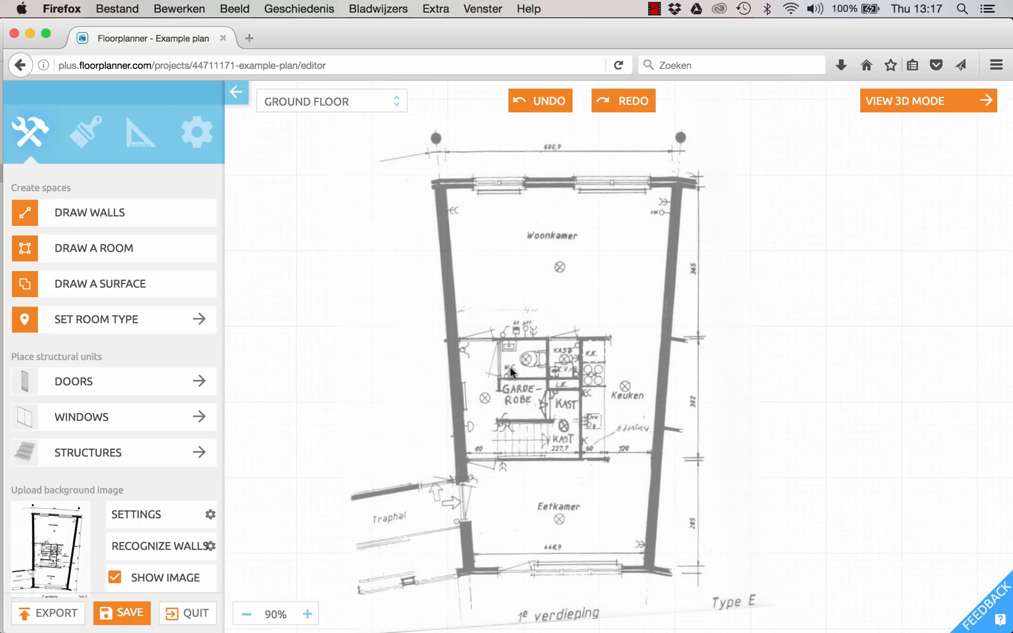